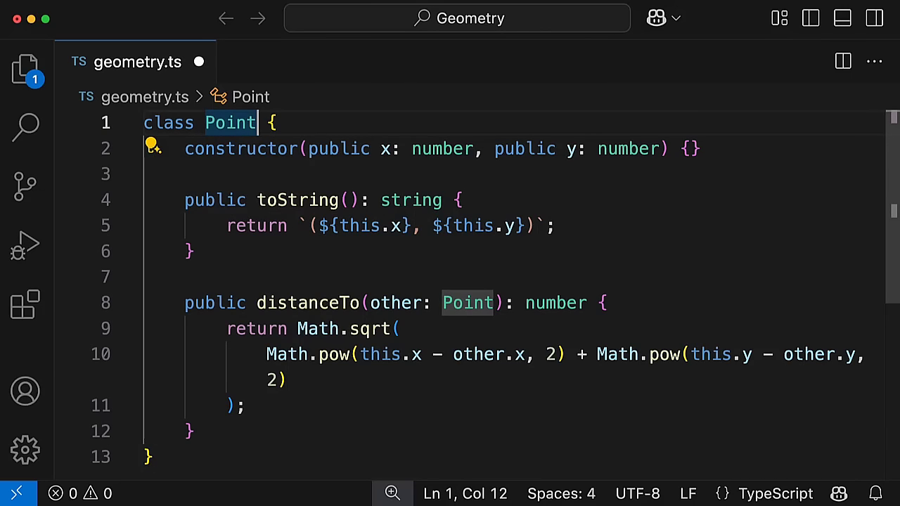
- Rename class Point to Point3D in geometry.ts and review the suggested public z: number
type("3D")
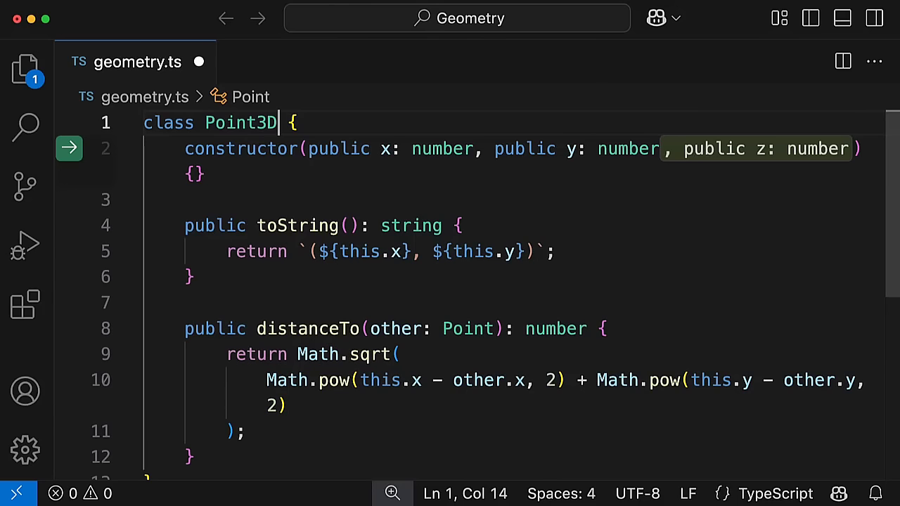
type("3D")
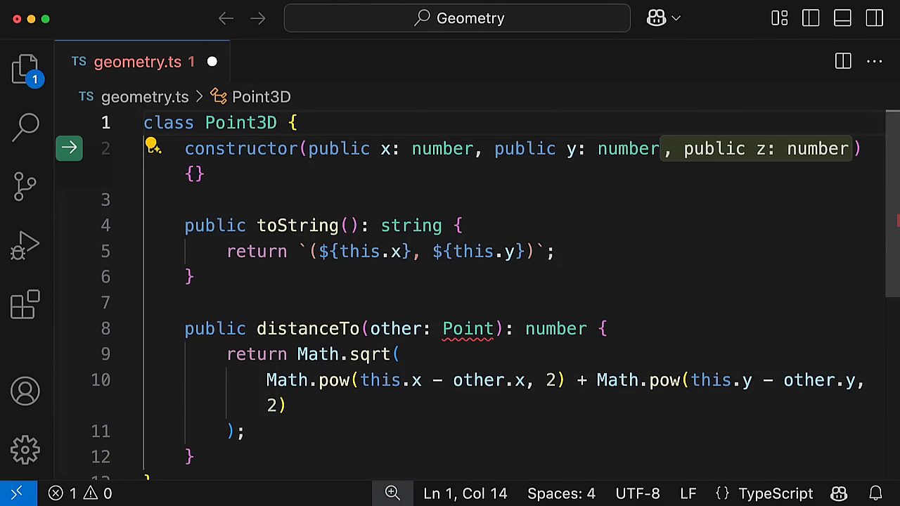
left_click(278, 122)
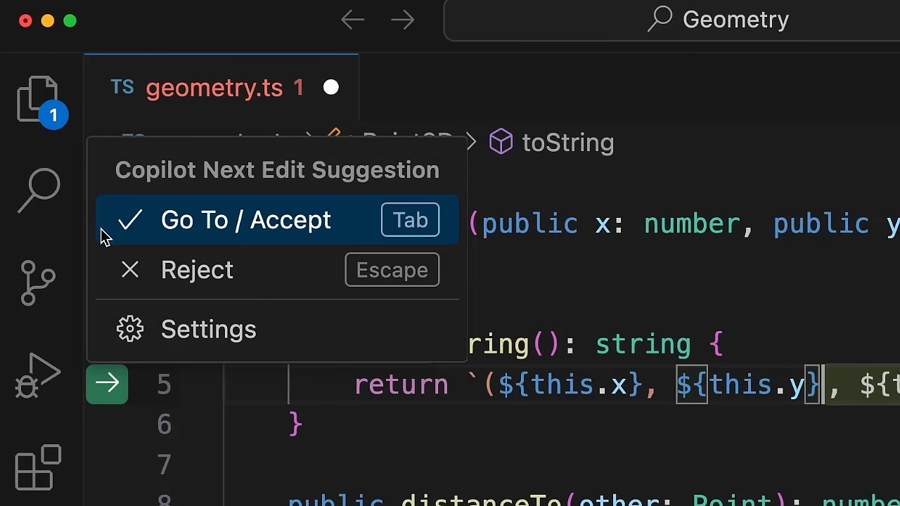
- Accept Copilot's z edit to toString, then search settings for 'next ed'
key("Tab")
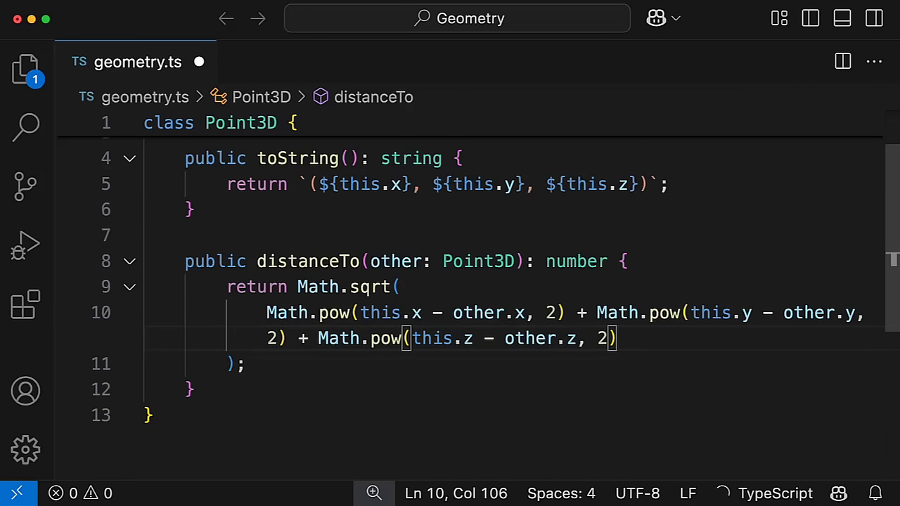
type("next edit suggestions")
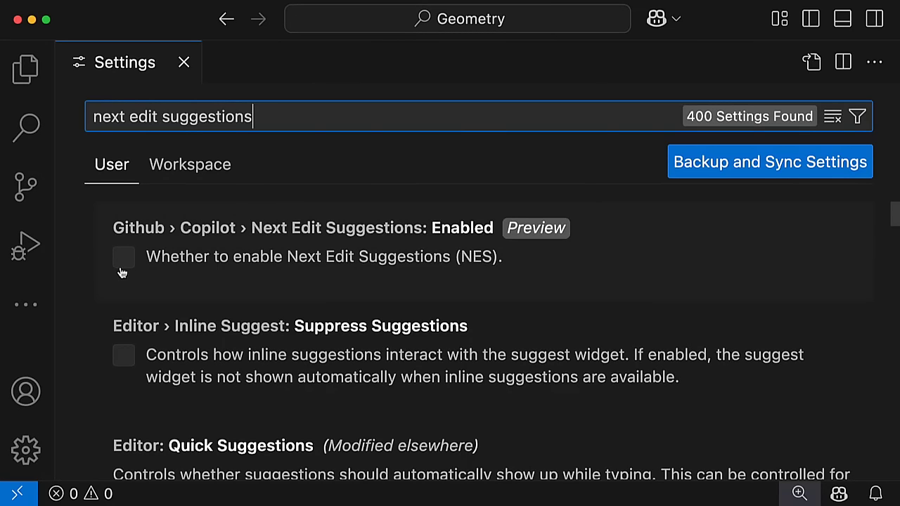
- Tick the Github › Copilot › Next Edit Suggestions: Enabled checkbox
left_click(123, 257)
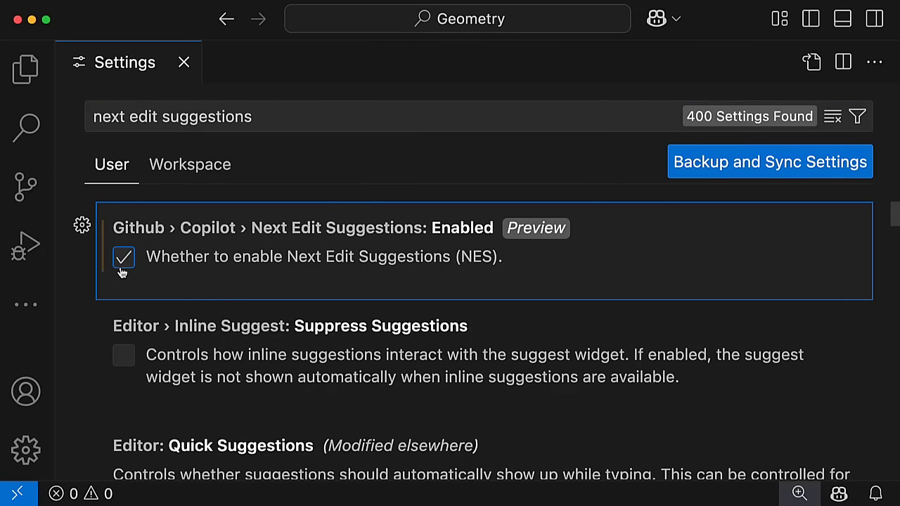